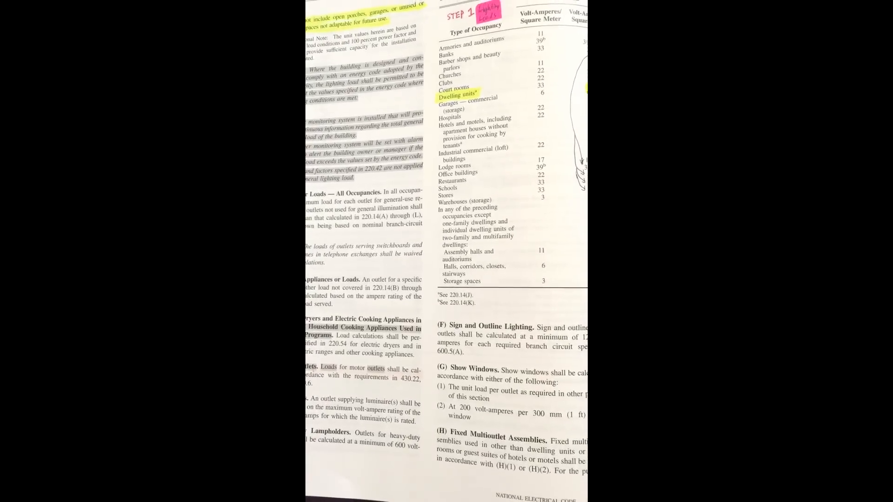
scroll("down", 3)
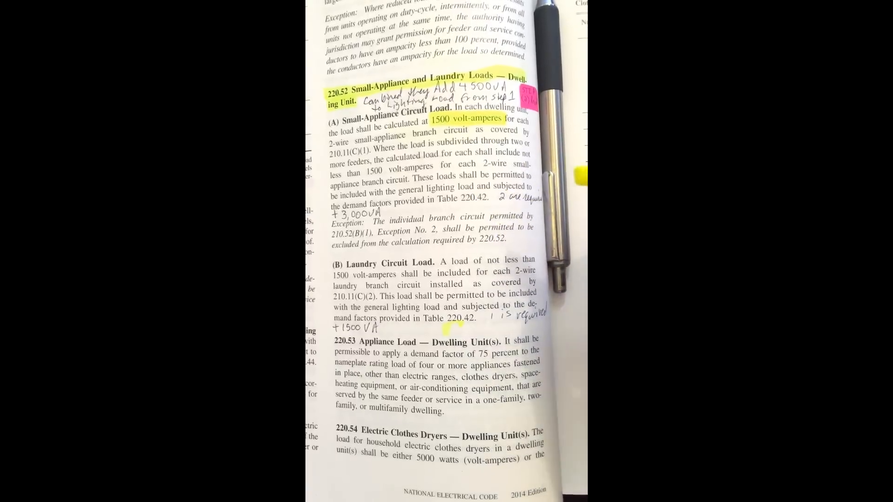